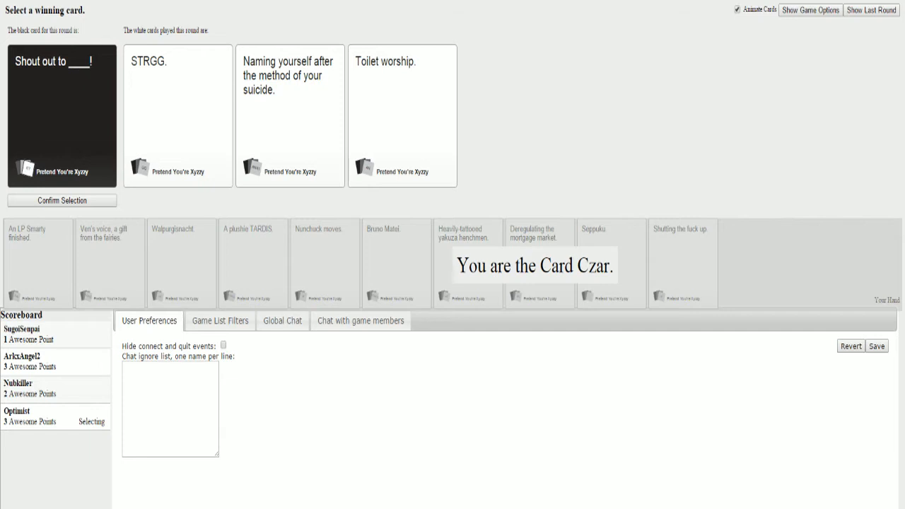
Step: As Card Czar, select "Toilet worship." for "Shout out to ____!" and confirm it as winner
left_click(402, 116)
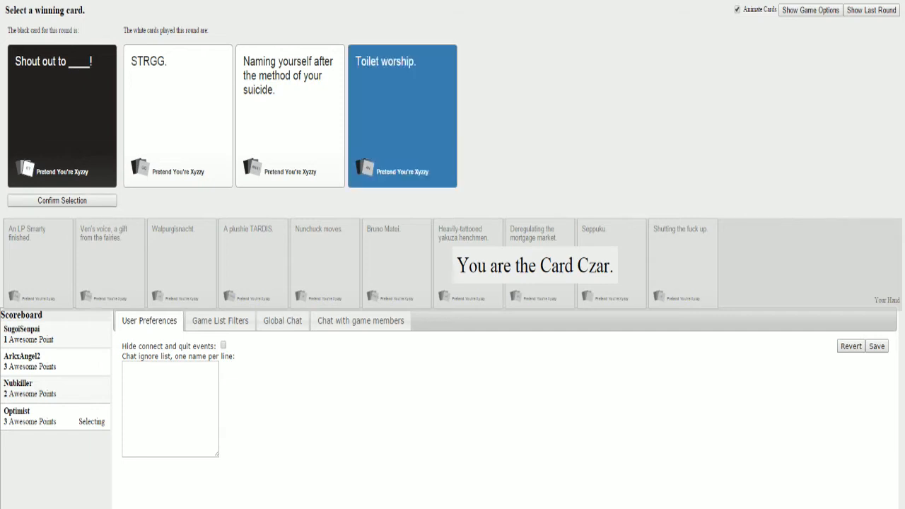
left_click(62, 201)
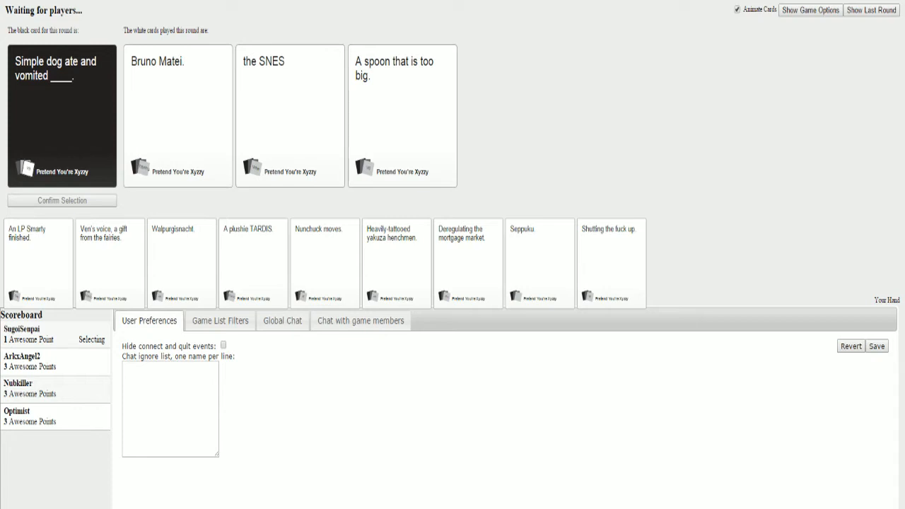
Step: Play "Shutting the fuck up" from the hand for the Dodger black card
left_click(290, 116)
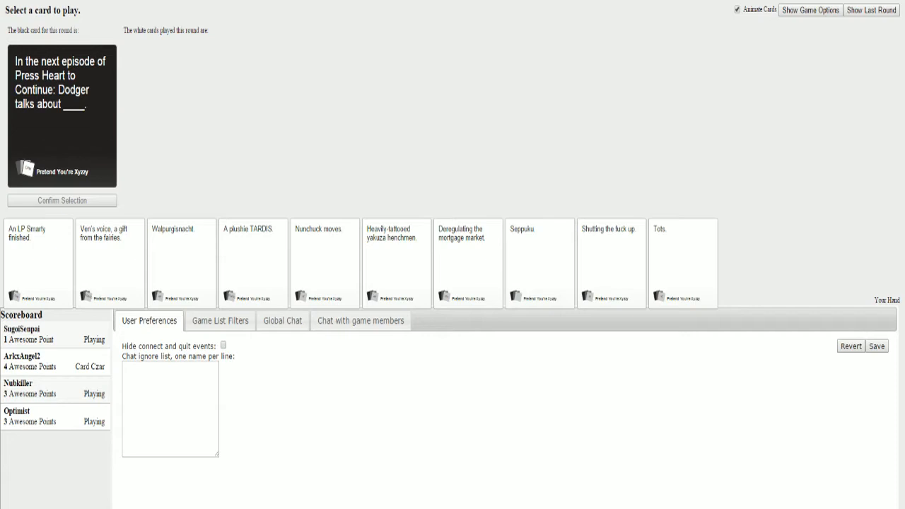
left_click(325, 263)
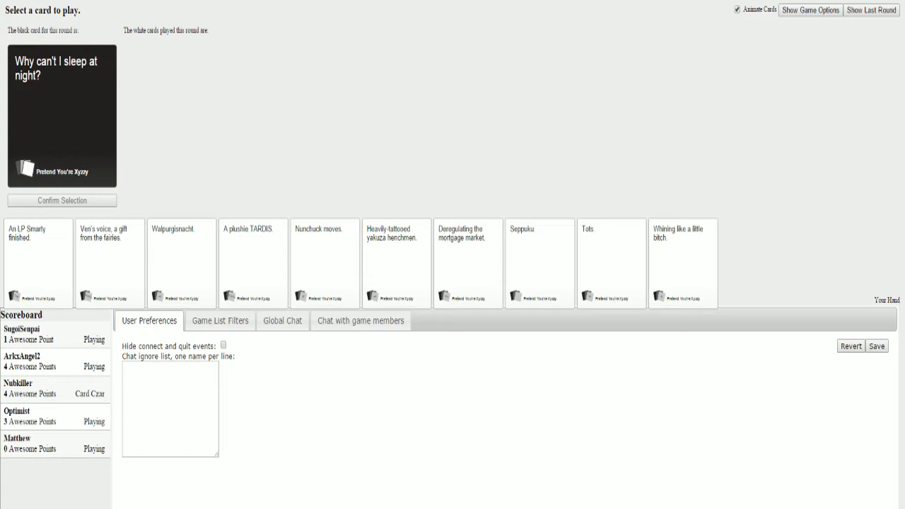
Step: Play "Whining like a little bitch." for "Why can't I sleep at night?" and confirm it
left_click(682, 263)
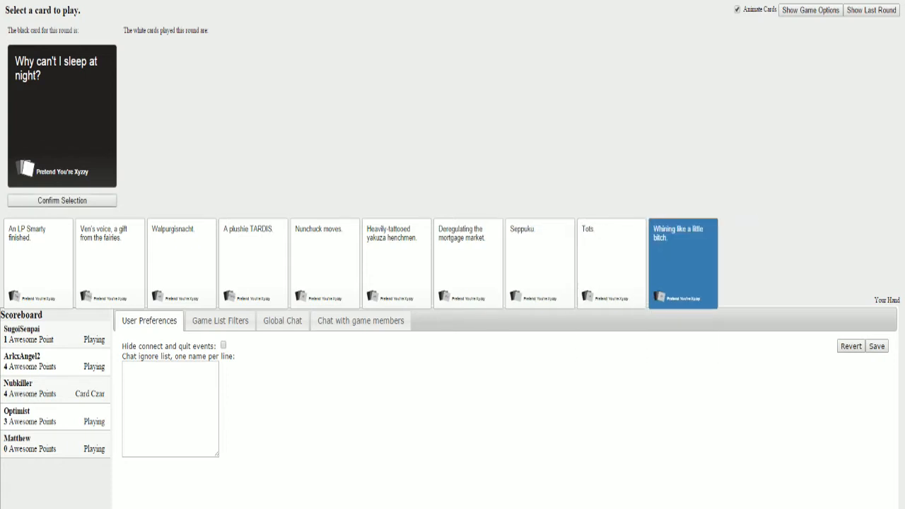
left_click(63, 201)
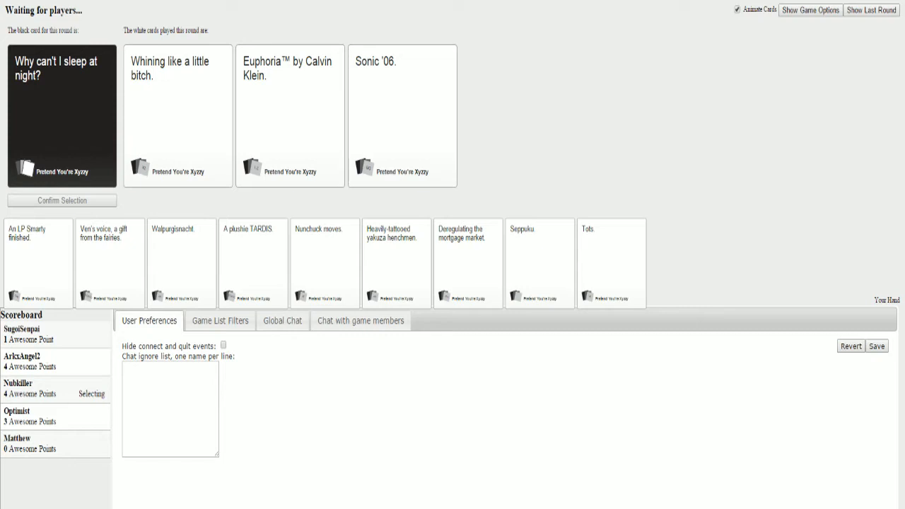
Step: Let the round finish and become Card Czar for the Oancitizen question
left_click(290, 116)
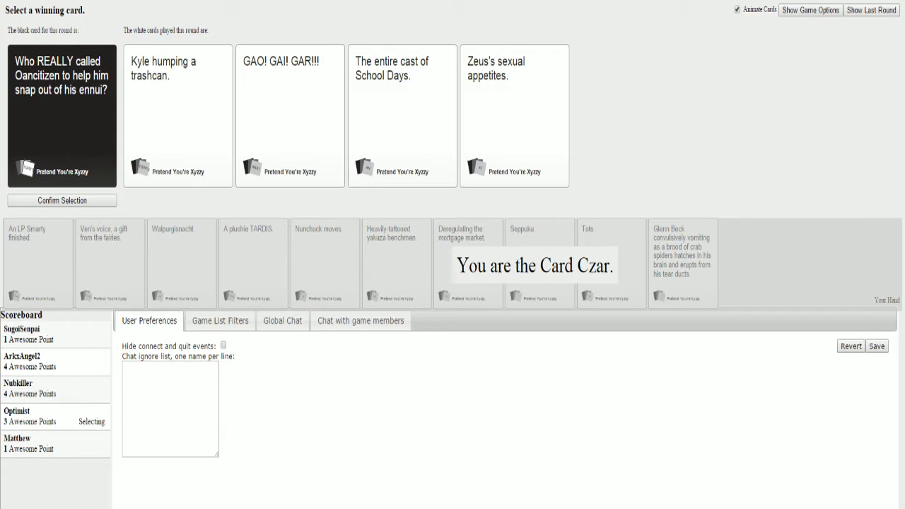
Step: Crown the winning white card for the Oancitizen prompt, starting the Grand Theft Auto™ round
left_click(515, 116)
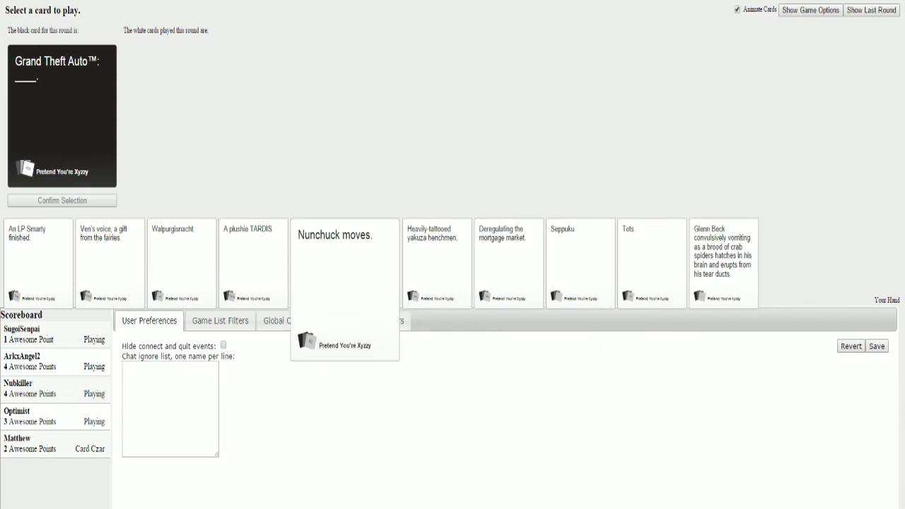
Step: Play "Walpurgisnacht." for the Grand Theft Auto™ card and wait out the round
left_click(181, 263)
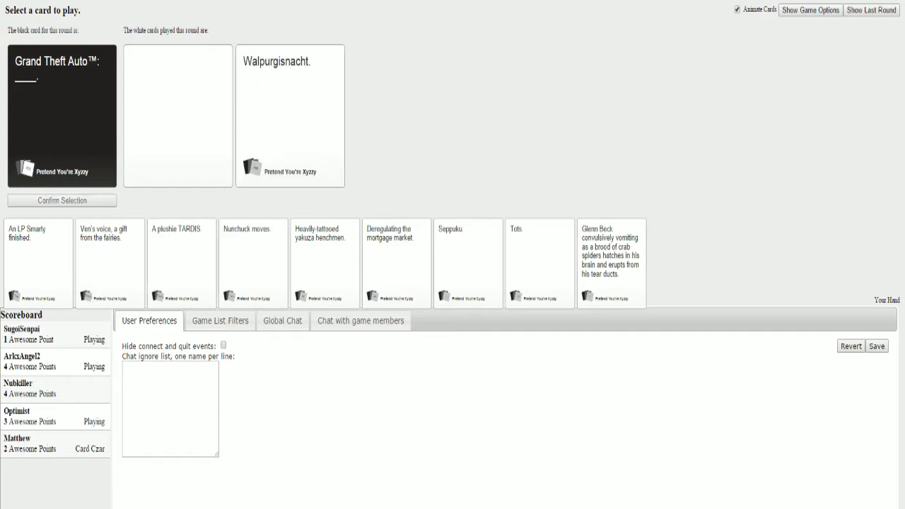
left_click(461, 262)
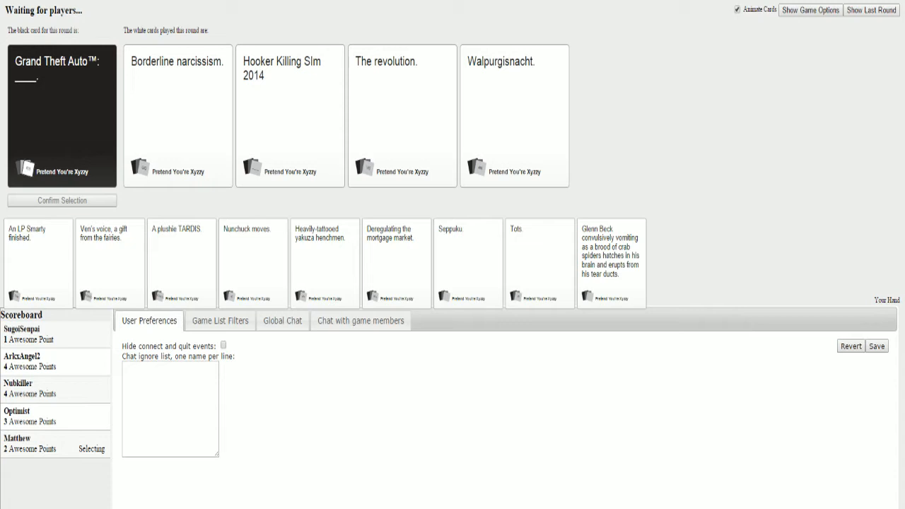
left_click(290, 116)
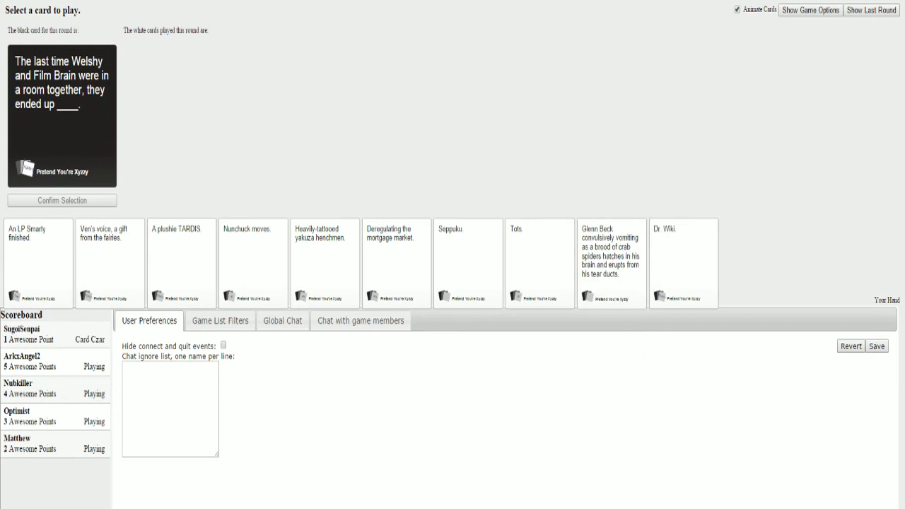
Step: Play the Tots card for the Welshy and Film Brain prompt and confirm it
left_click(467, 263)
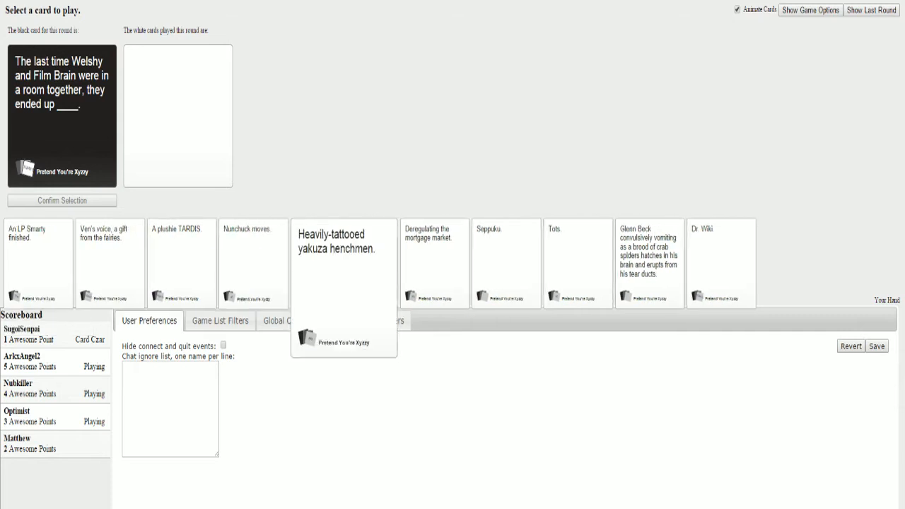
left_click(541, 263)
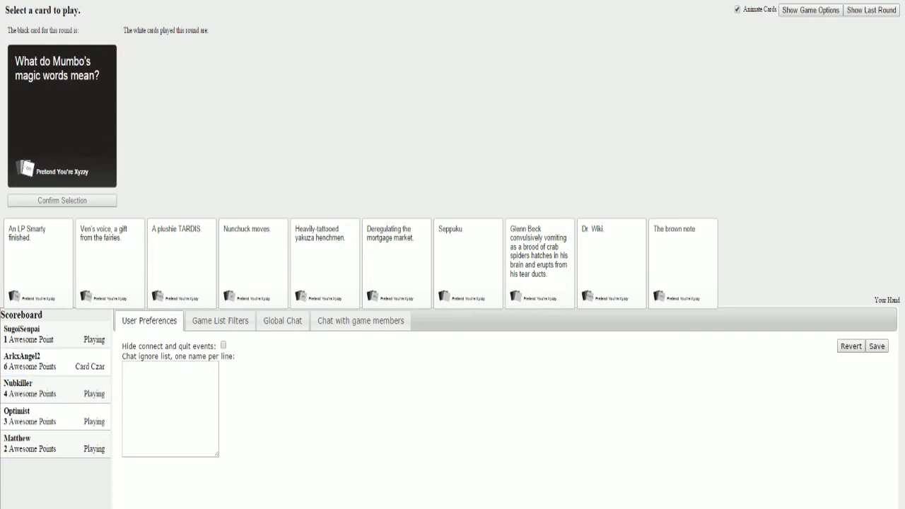
Step: Play "A plushie TARDIS." for the Mumbo's magic words card and see the round out
left_click(181, 266)
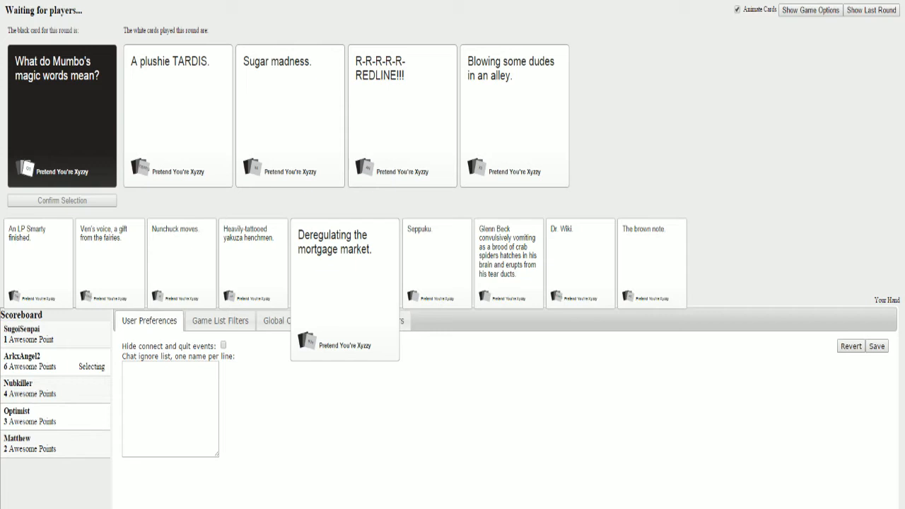
left_click(402, 116)
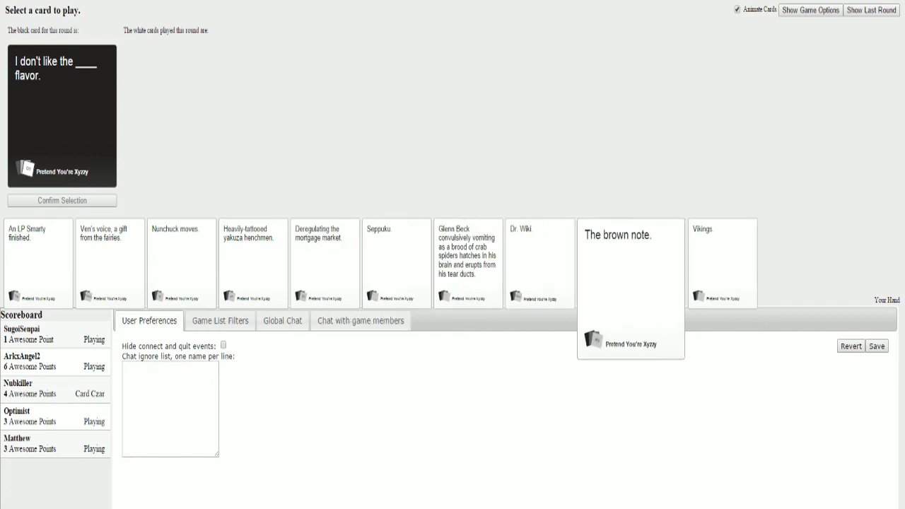
Step: Play "Seppuku." for "I don't like the ____ flavor."
left_click(326, 263)
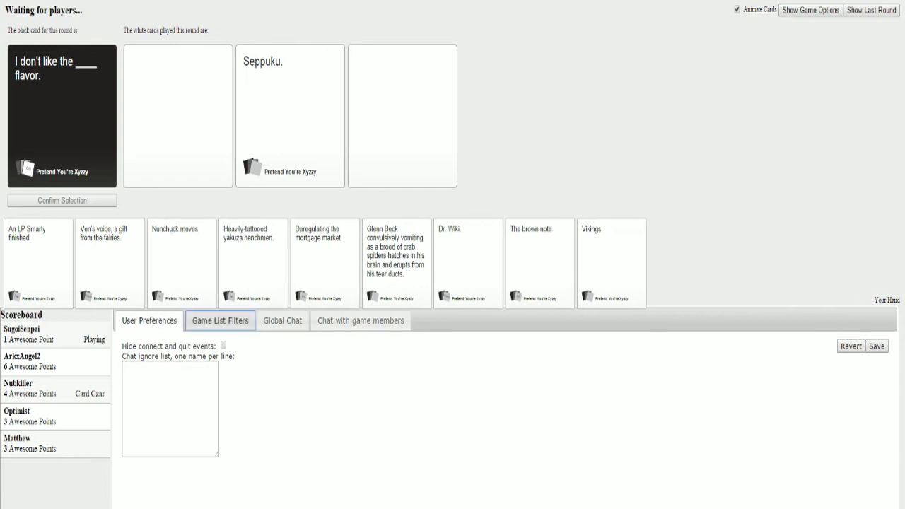
left_click(221, 319)
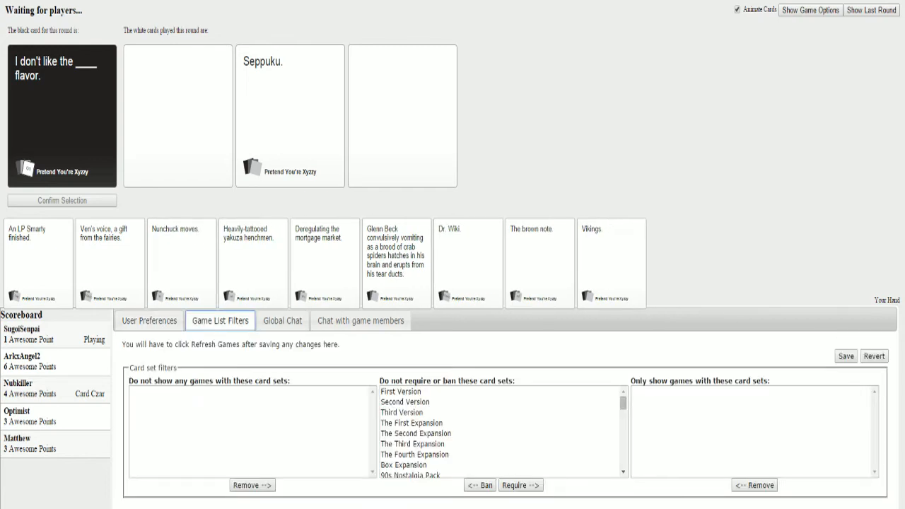
scroll("down", 3)
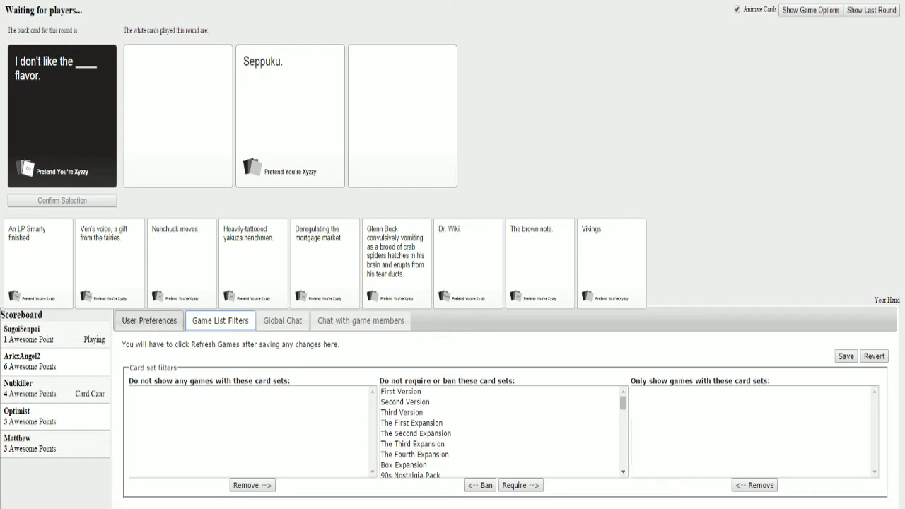
left_click(150, 320)
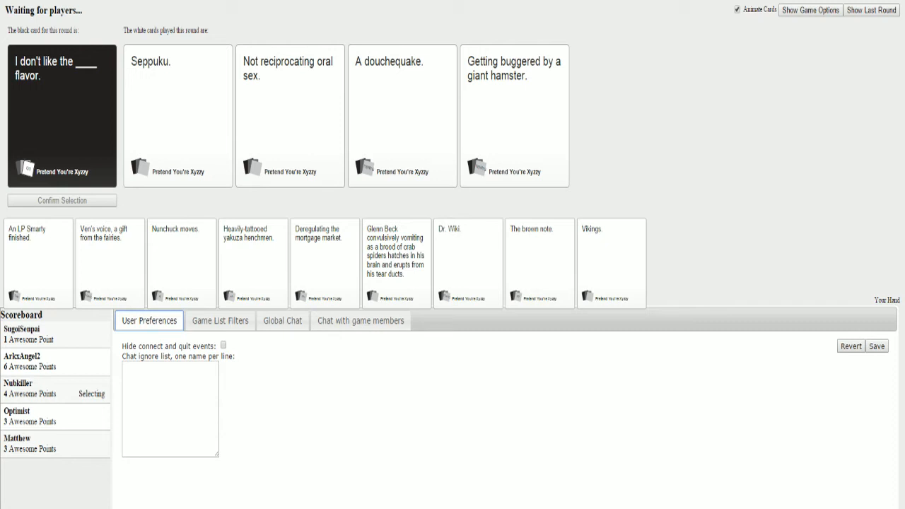
left_click(178, 116)
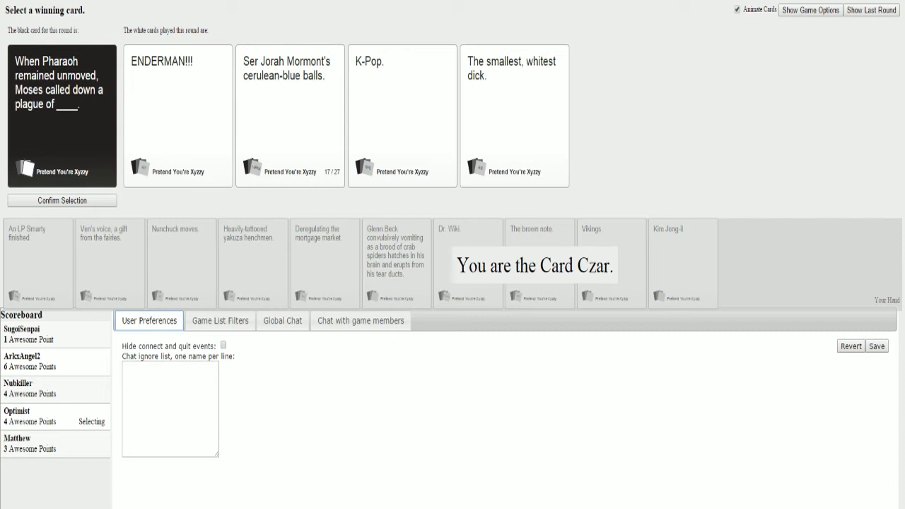
Step: Crown the winning answer for the Pharaoh plague card, starting the Studio GAINAX round
left_click(515, 116)
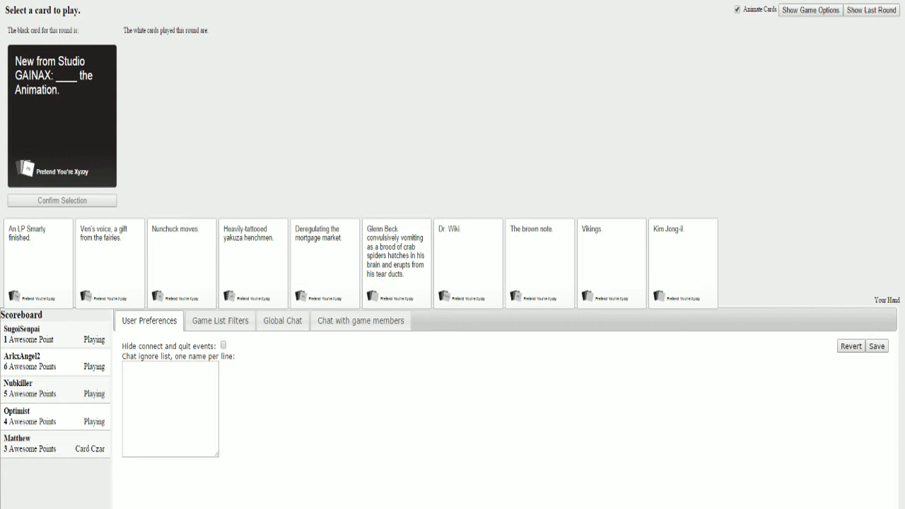
Step: Play a white card from the hand as the answer to the Studio GAINAX black card
left_click(682, 263)
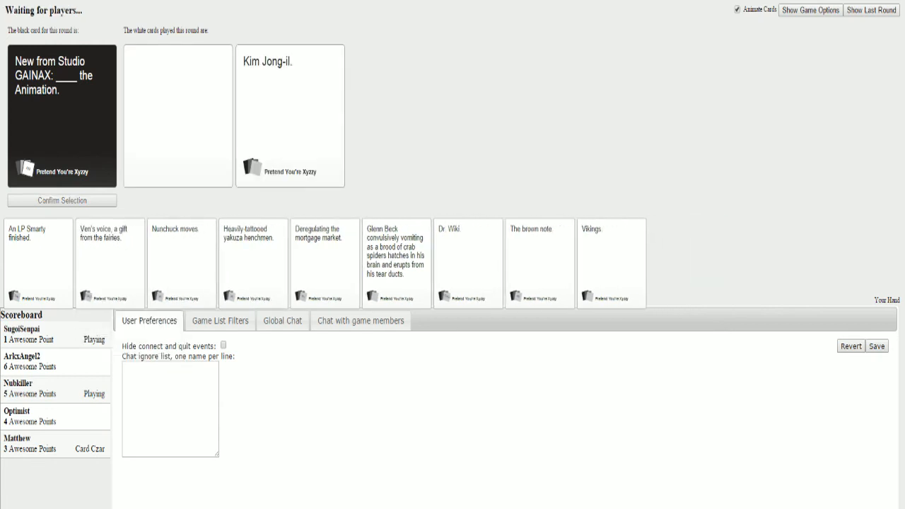
left_click(539, 263)
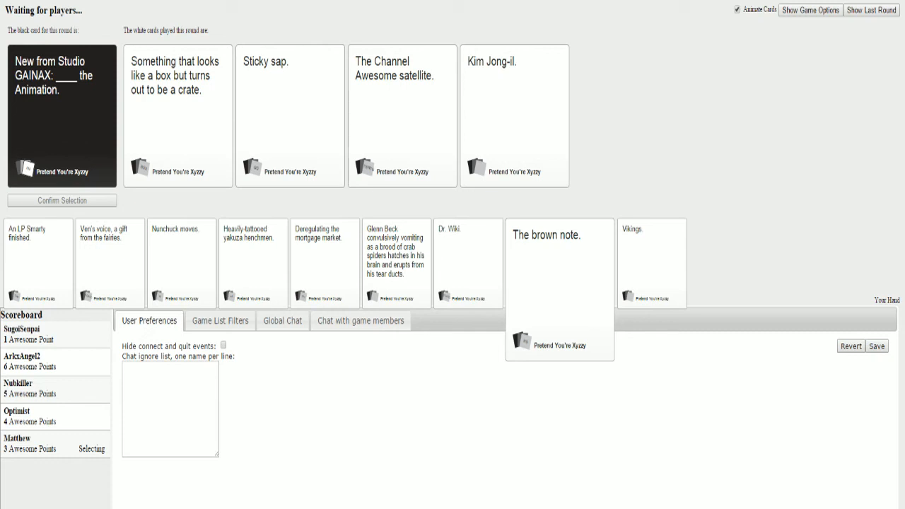
left_click(515, 116)
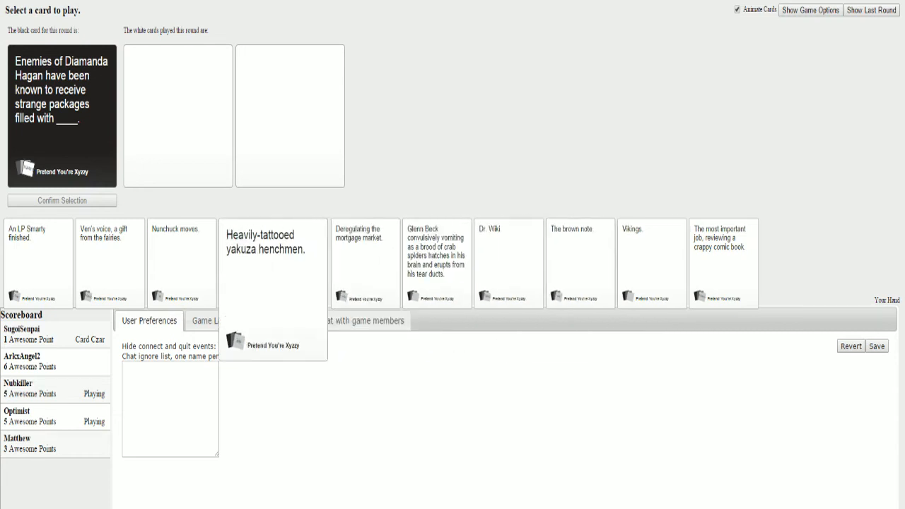
Step: Play 'Heavily-tattooed yakuza henchmen.' as the answer to the Diamanda Hagan card
left_click(251, 263)
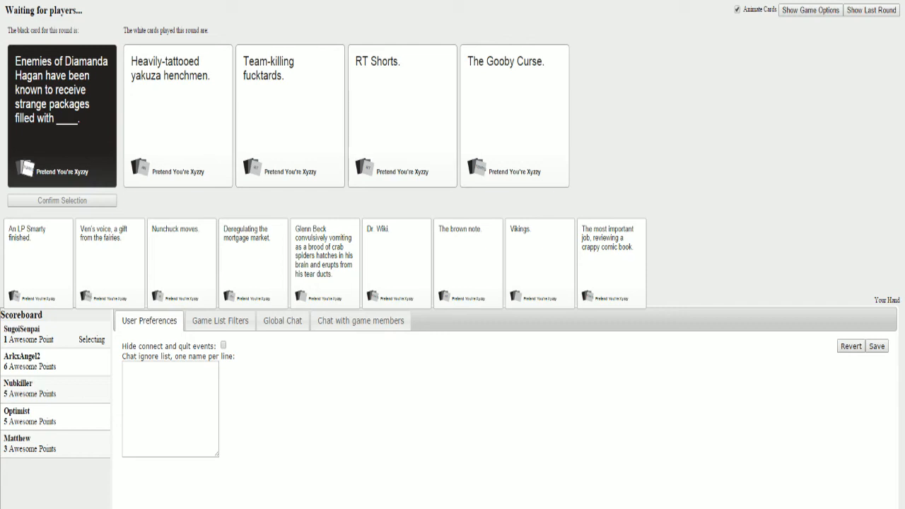
left_click(290, 116)
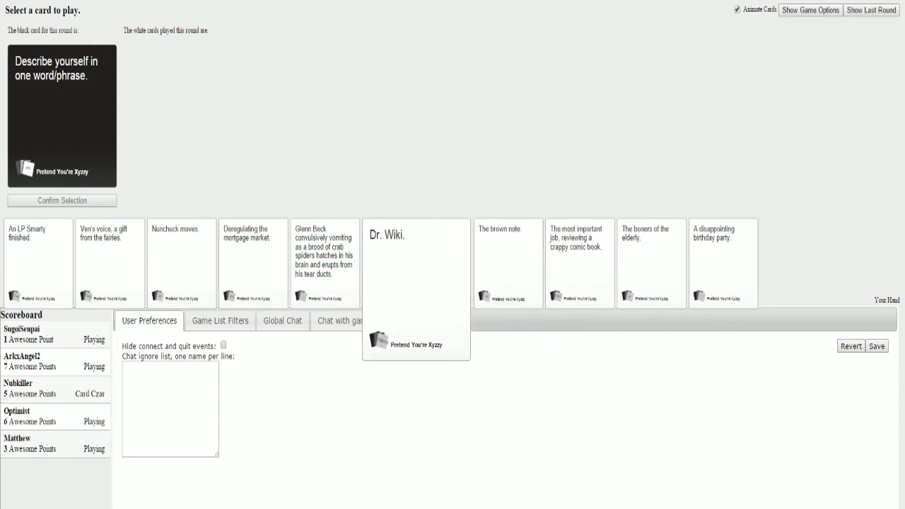
Step: Play a white card from the hand for the 'Describe yourself in one word/phrase' card
left_click(436, 263)
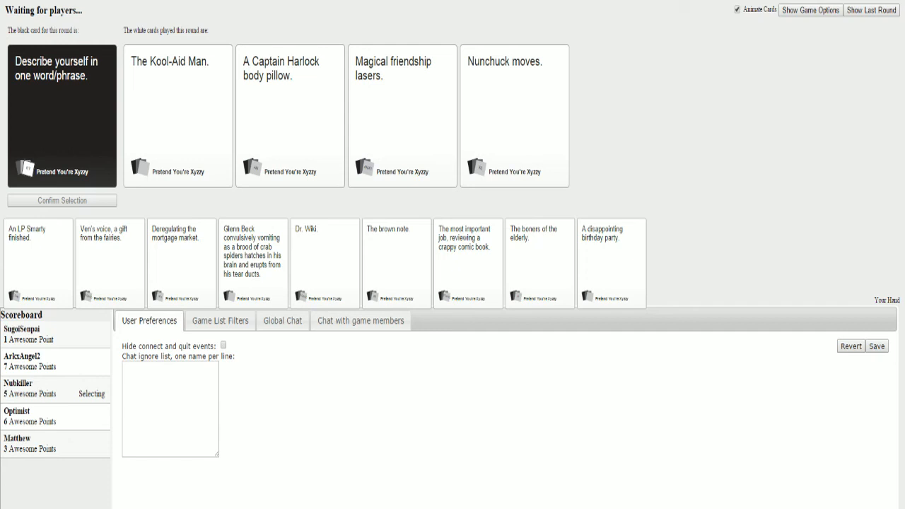
left_click(178, 116)
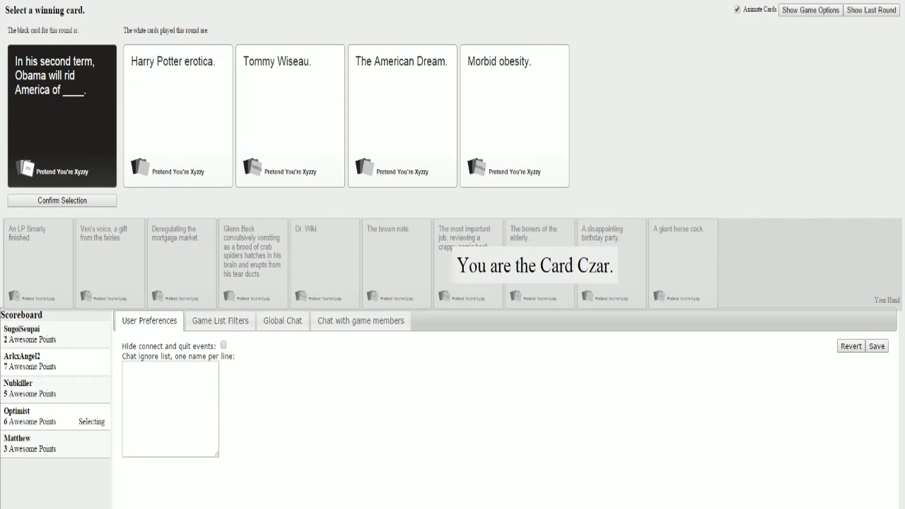
Step: As Card Czar, select 'Morbid obesity.' and confirm it as the Obama round winner
left_click(515, 116)
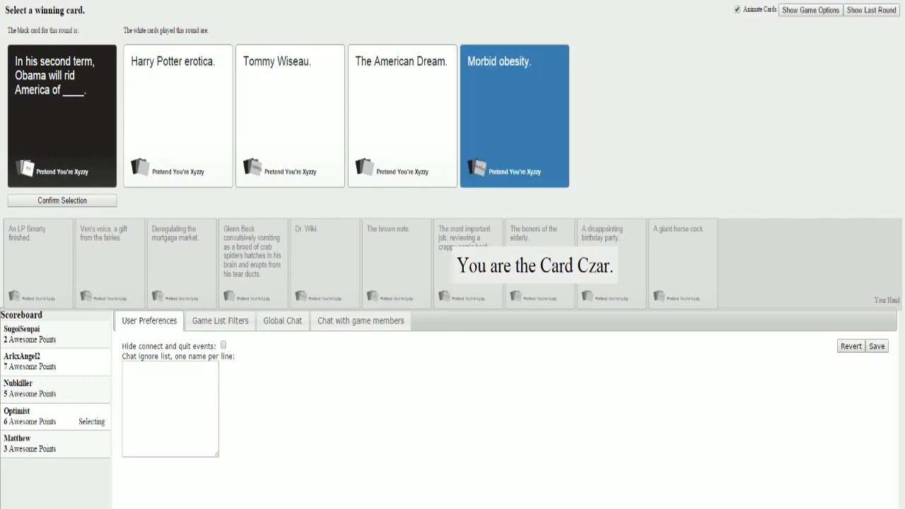
left_click(177, 116)
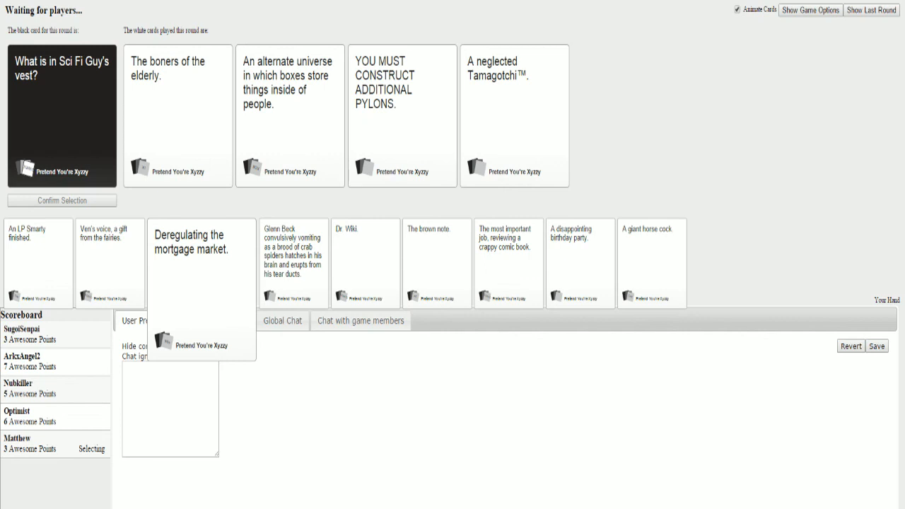
Step: Confirm the selected white card as the answer to the alien-invasion black card
left_click(177, 115)
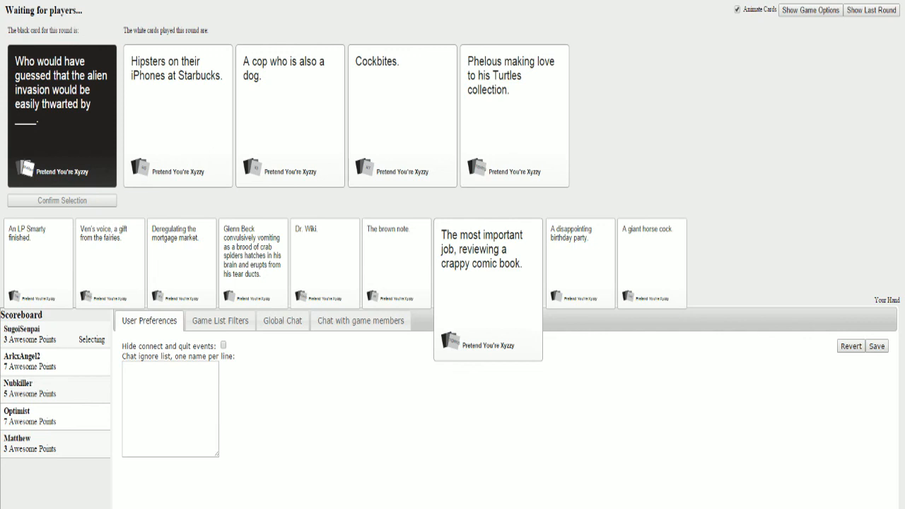
Step: Submit Dr. Wiki for the first blank and The Sarlacc for the second of 'BEST. FIGHT. EVER.'
left_click(176, 116)
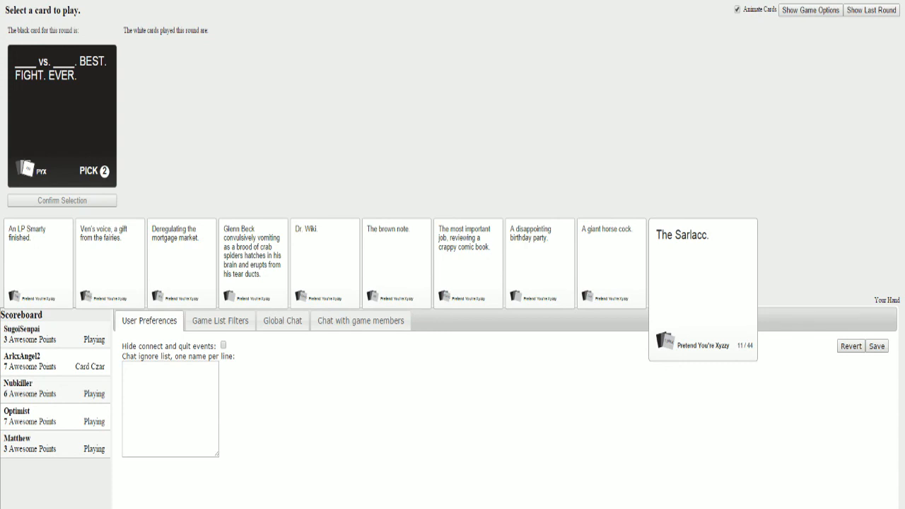
left_click(467, 263)
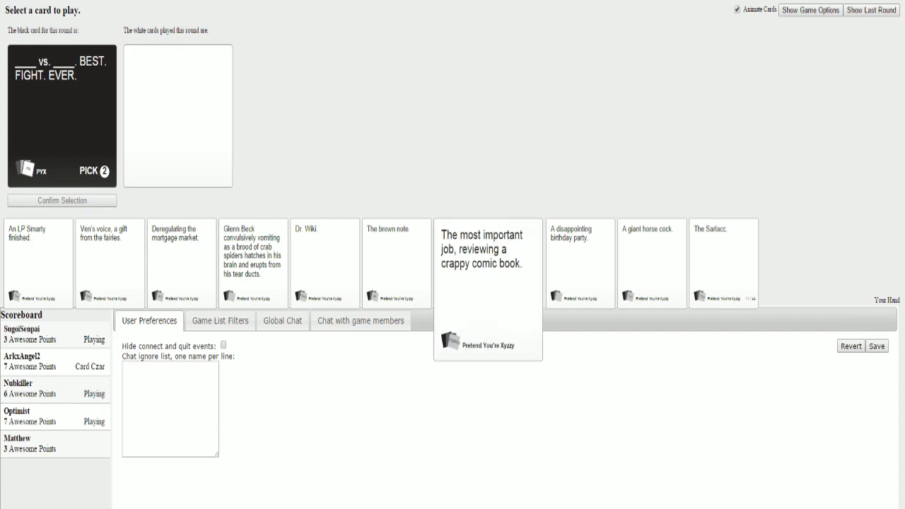
left_click(324, 263)
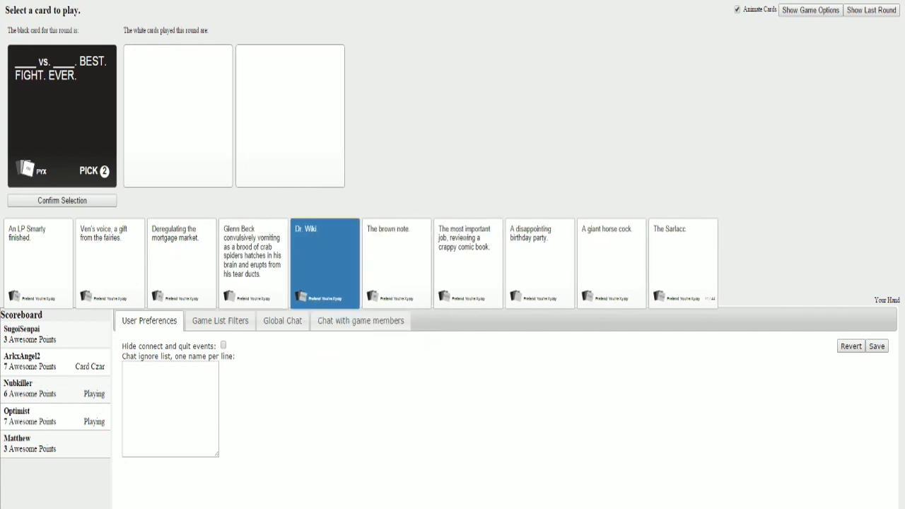
left_click(326, 263)
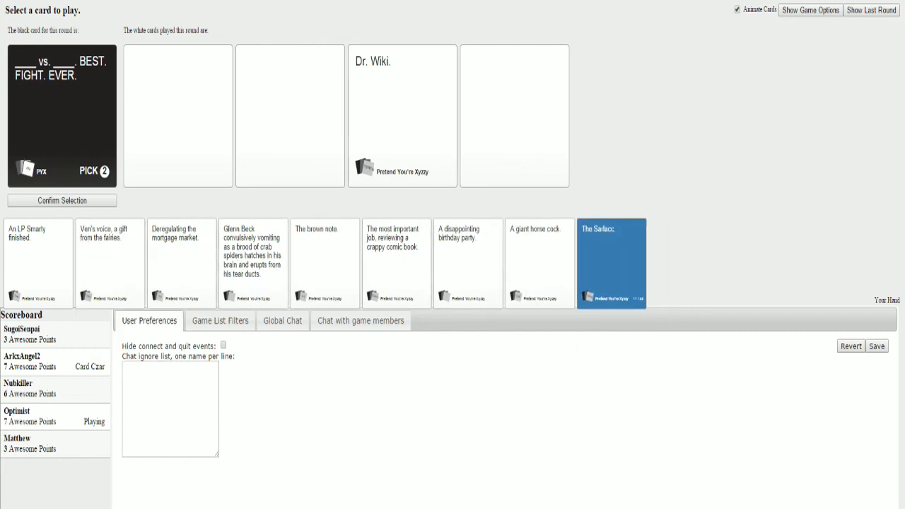
left_click(62, 201)
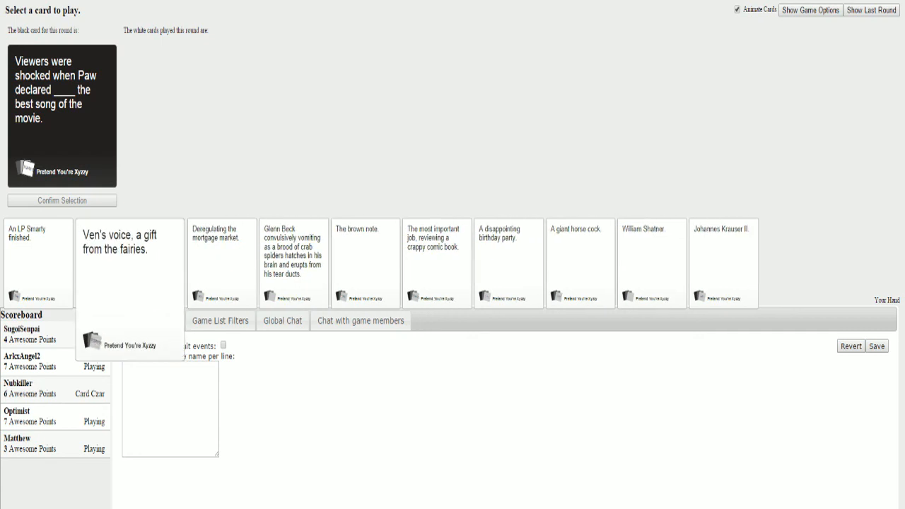
Step: Submit 'A giant horse cock.' as the answer to the Paw best-song card
left_click(150, 320)
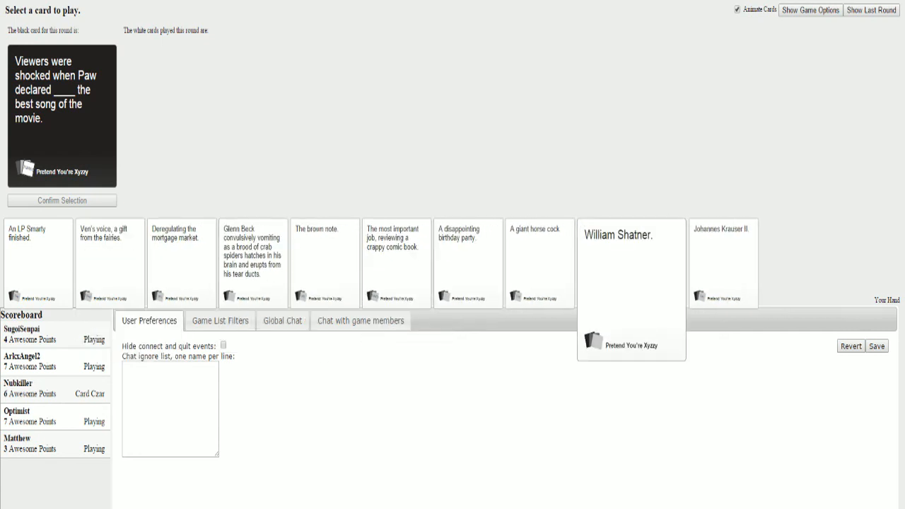
left_click(539, 263)
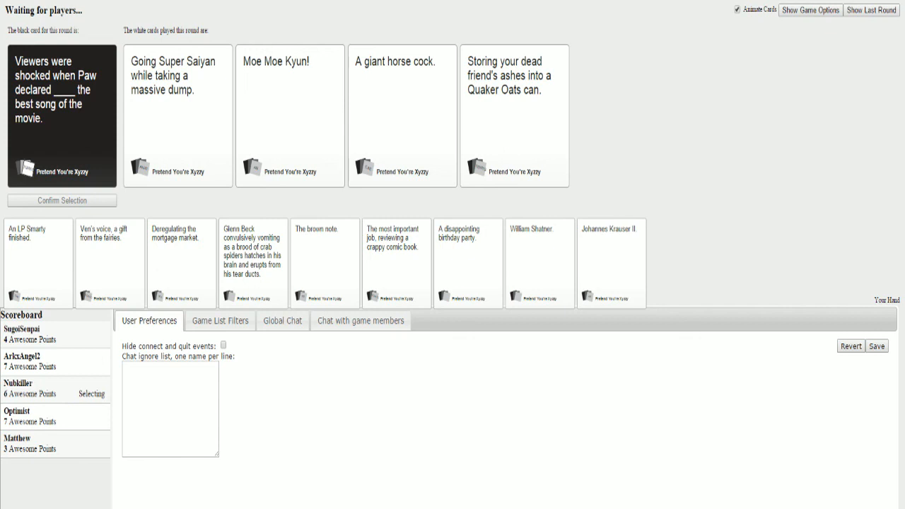
Step: After winning the Paw round, show the game options panel with score limit and card sets
left_click(402, 116)
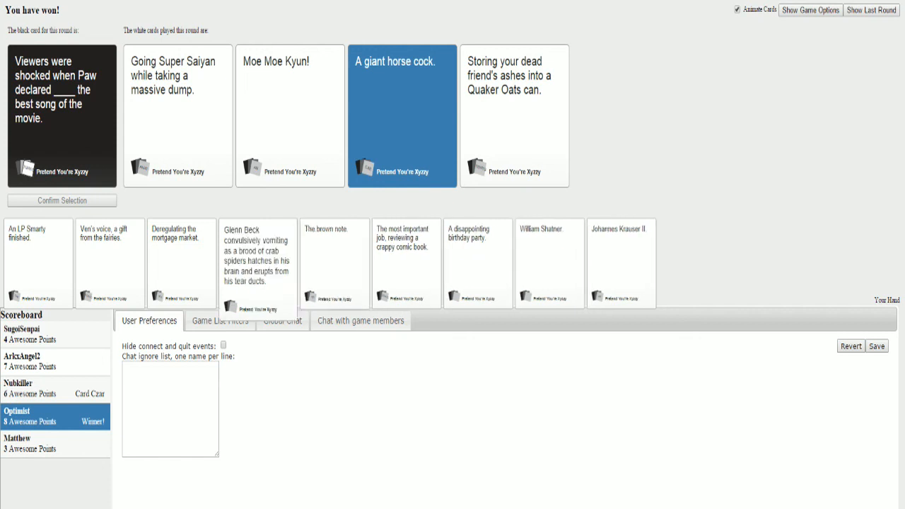
left_click(811, 8)
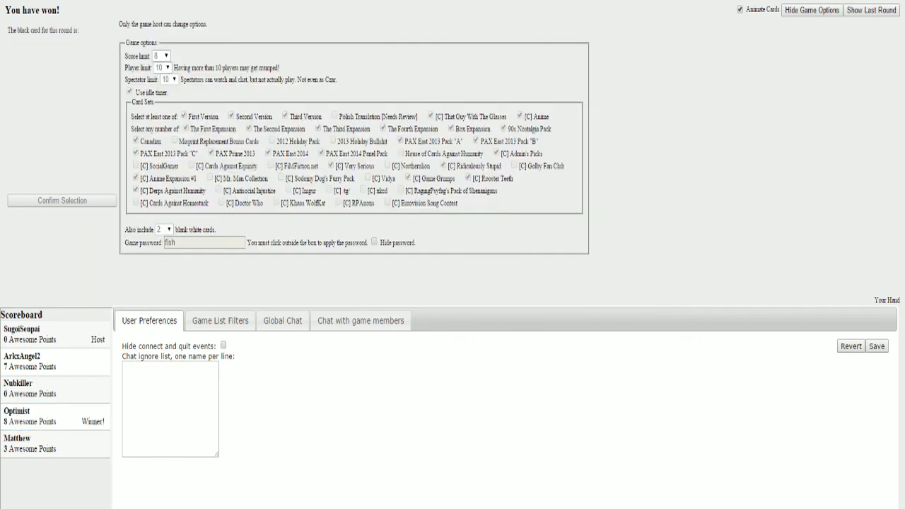